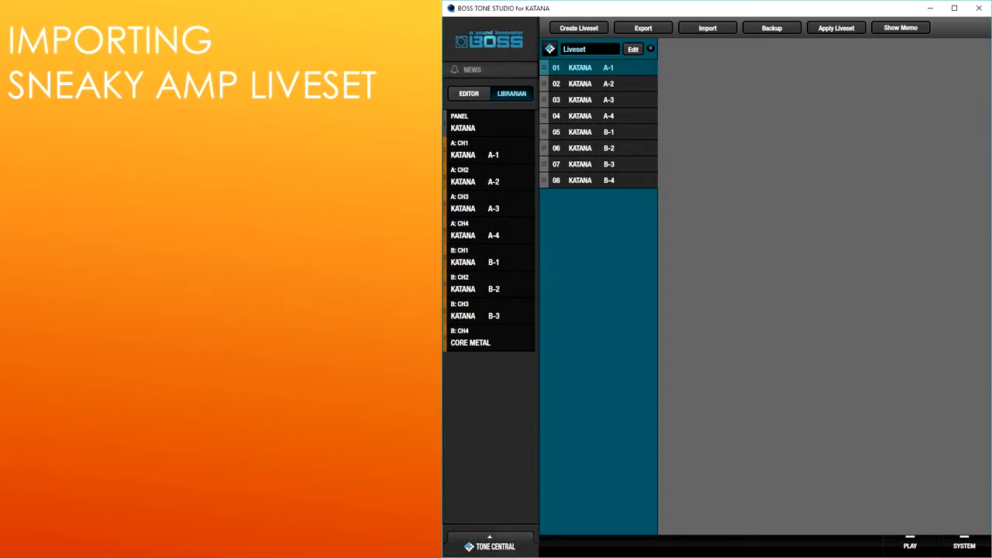
mouse_move(706, 28)
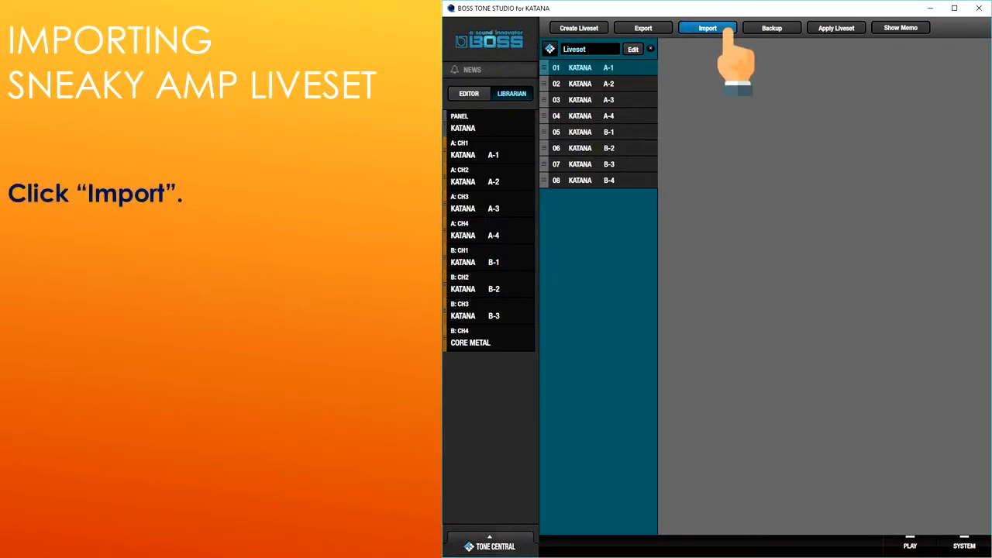
Open the Librarian's import dialog at the SneakyAmps folder.
click(706, 27)
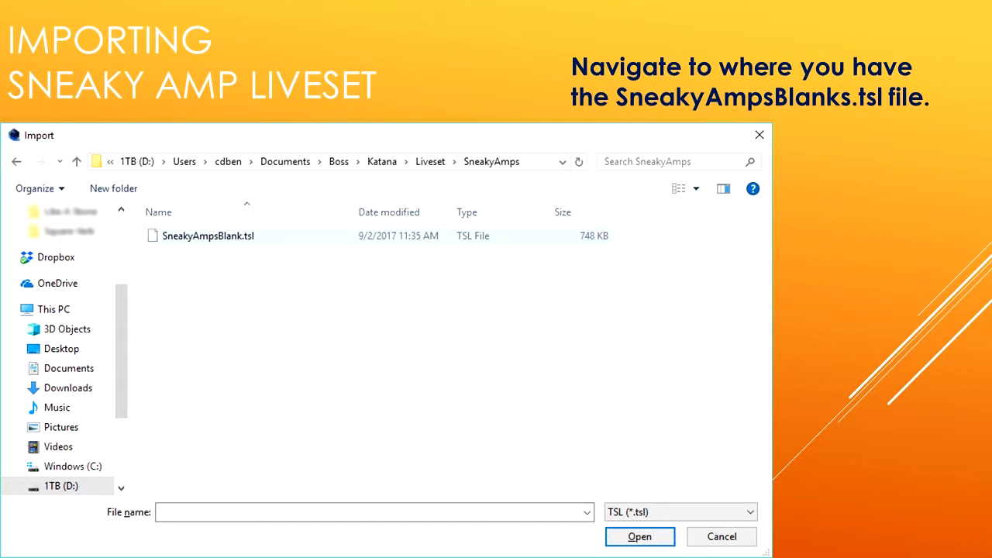
Import the SneakyAmpsBlank.tsl liveset file.
click(208, 235)
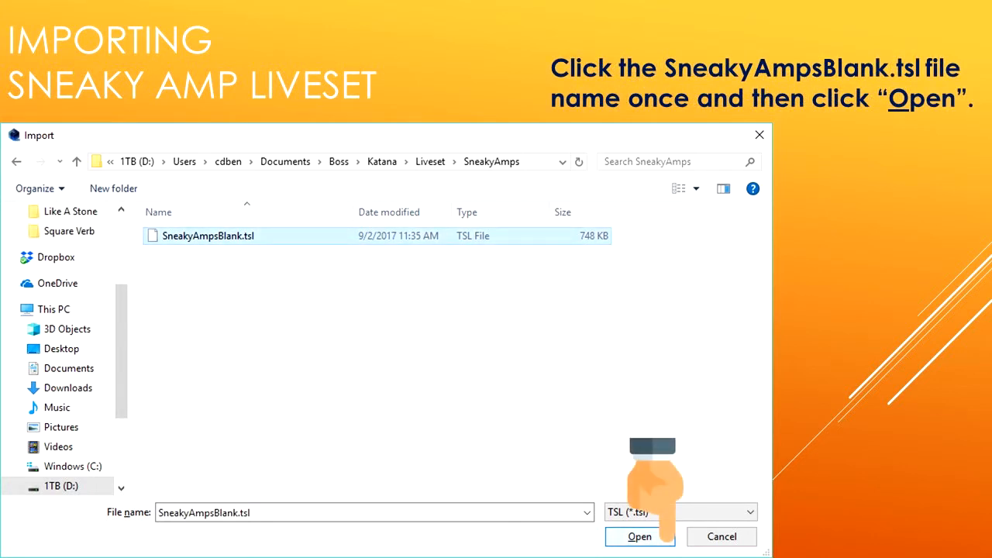
click(640, 536)
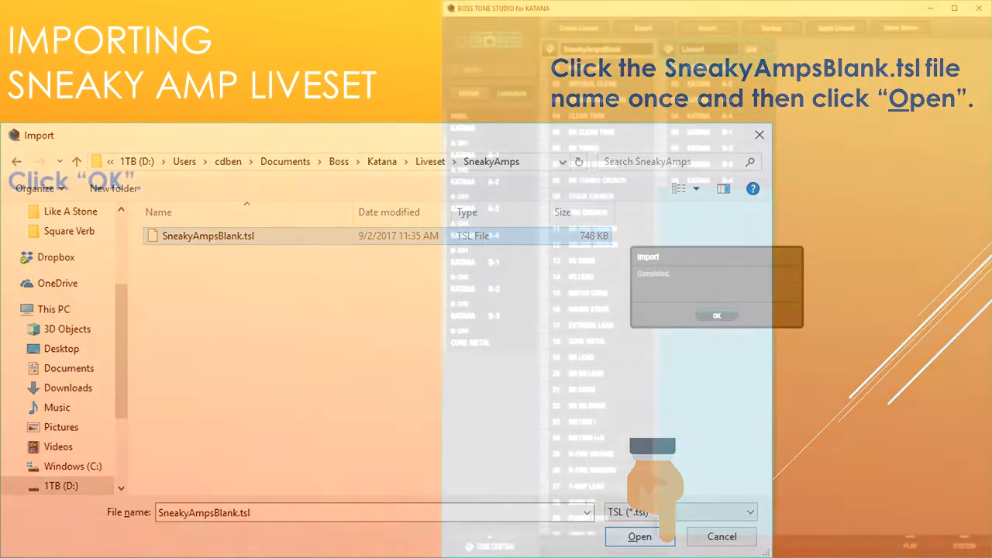
Acknowledge the 'Import Completed' message to reveal the SneakyAmpsBlank patches.
click(639, 536)
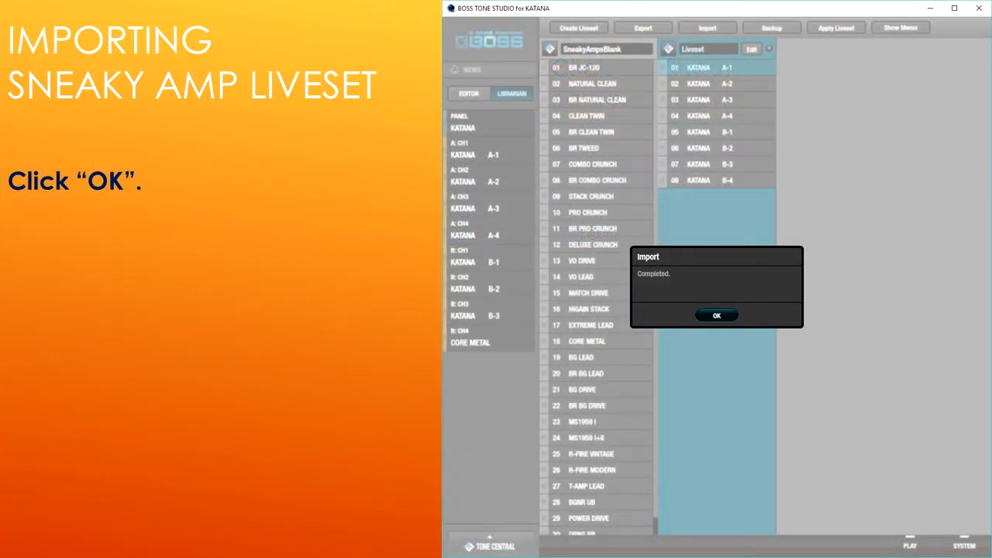
click(716, 315)
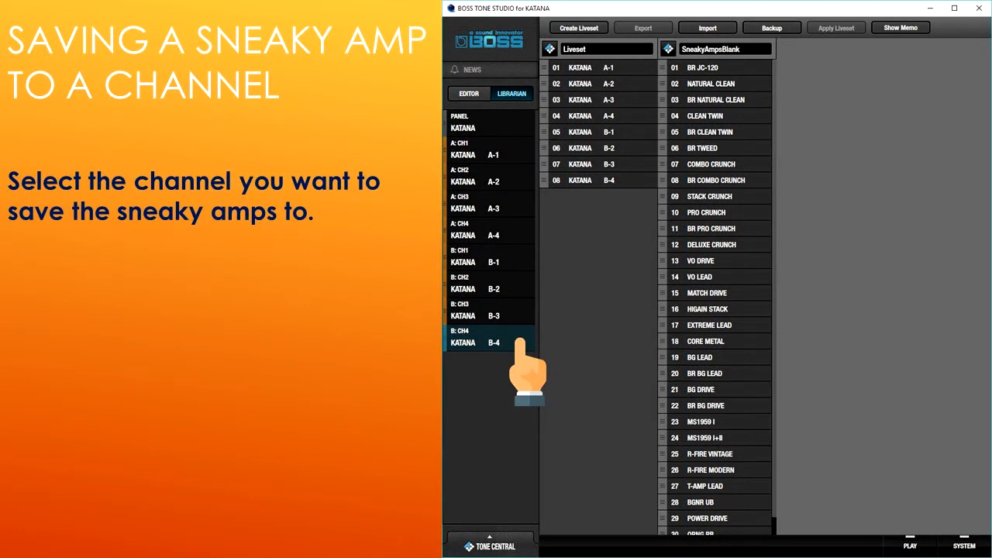
Target channel B:CH4 and select the 18 CORE METAL patch.
click(705, 341)
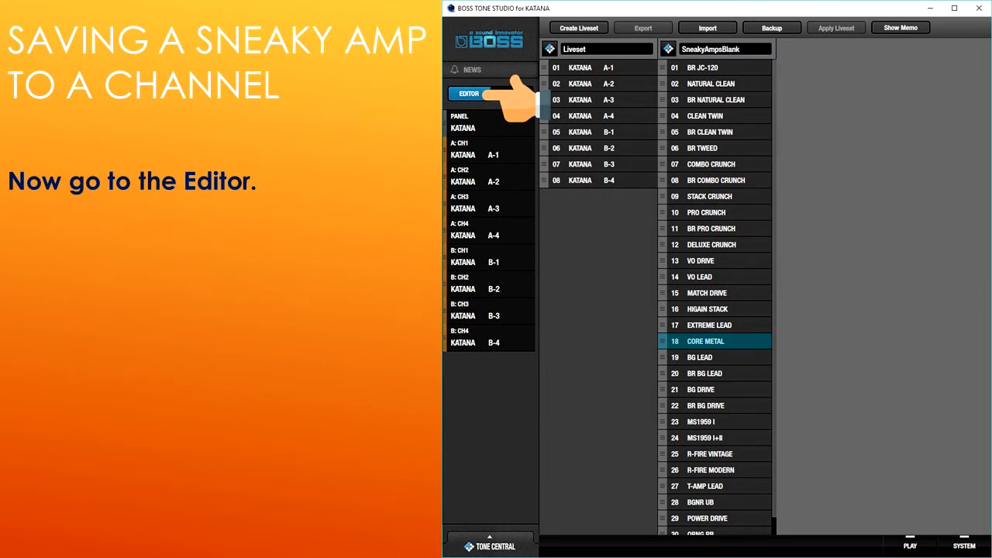
Show the CORE METAL patch's amp and effects settings in the Editor.
click(468, 93)
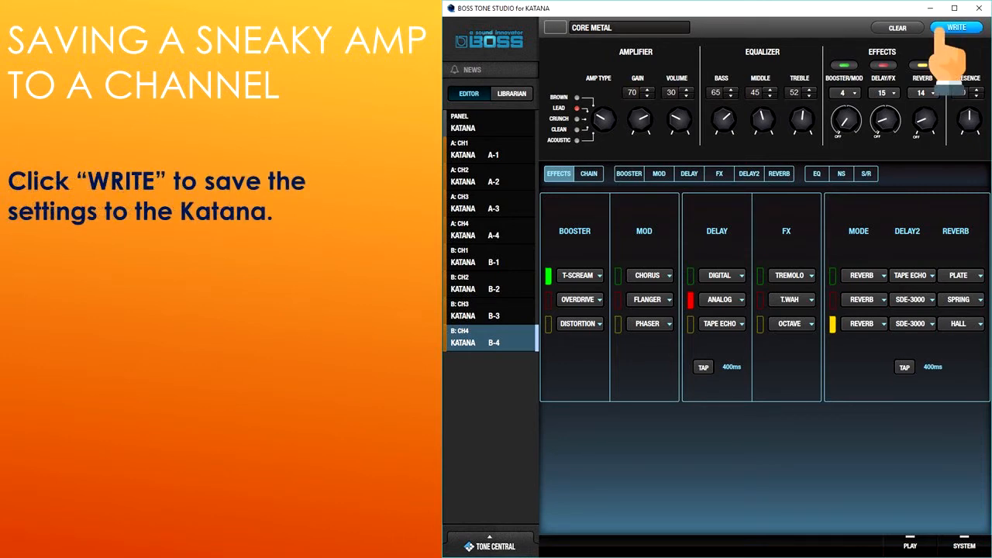
click(955, 28)
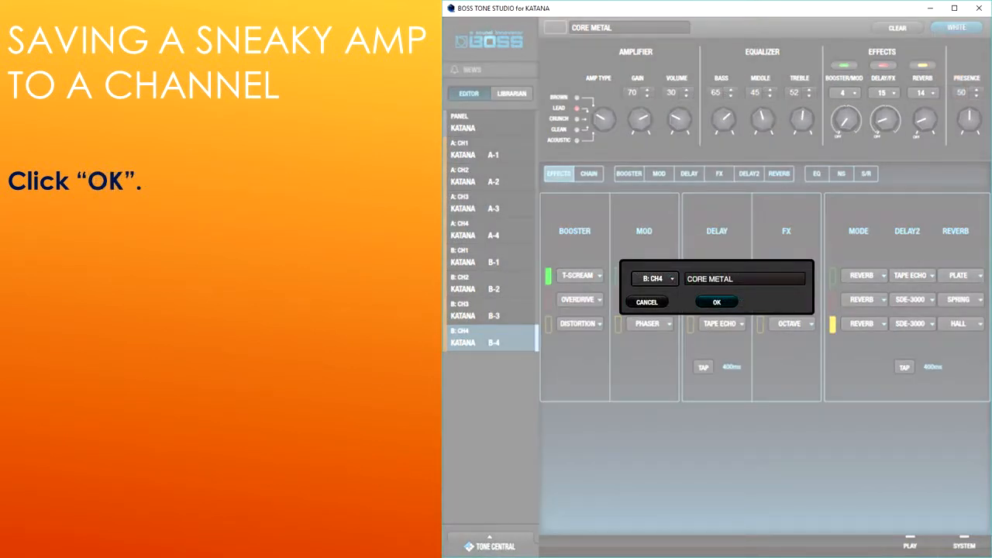
click(716, 301)
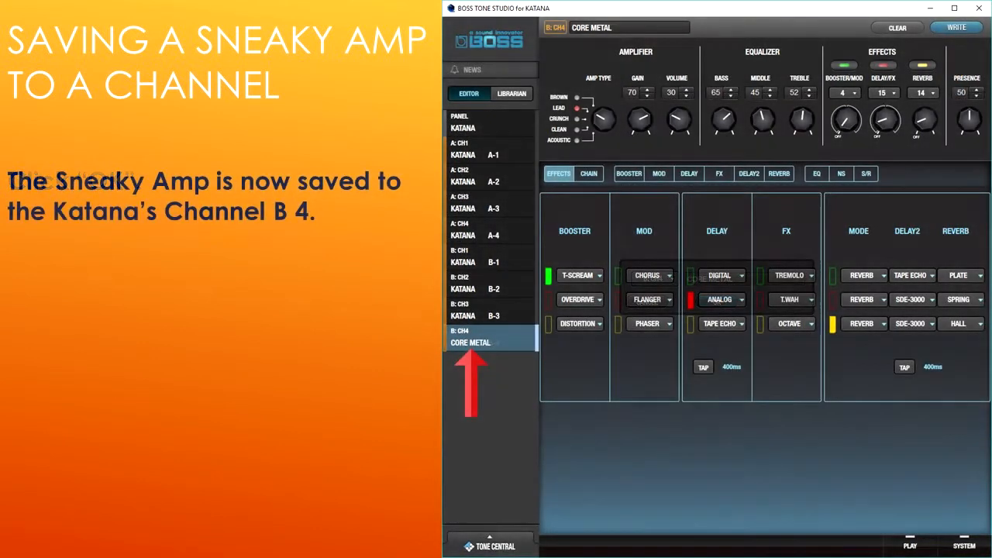